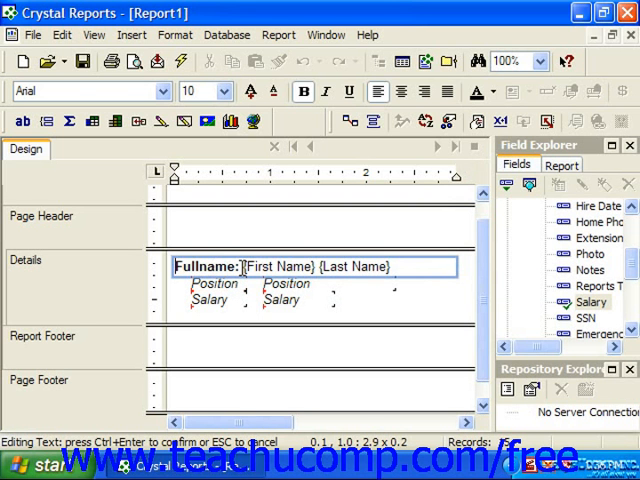
Select the {First Name} {Last Name} fields inside the Fullname text object and bring up their Text Formatting
double_click(280, 266)
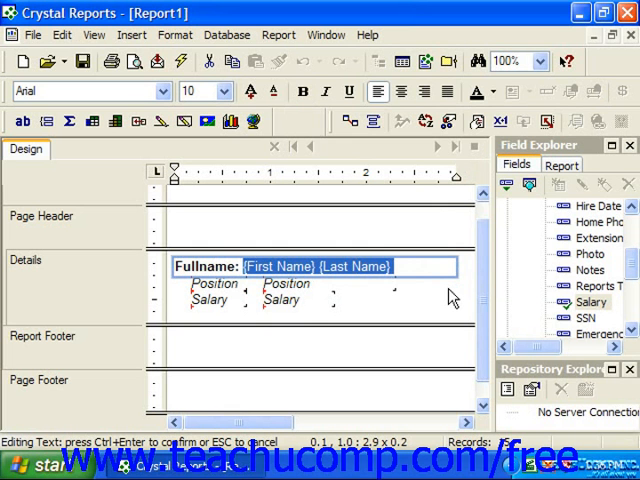
mouse_move(444, 298)
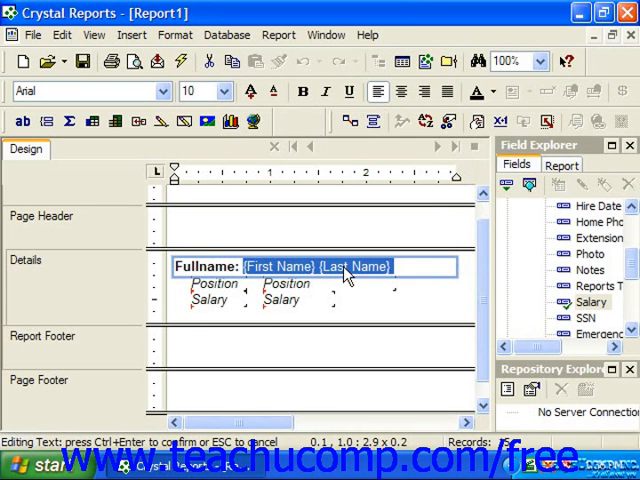
right_click(356, 278)
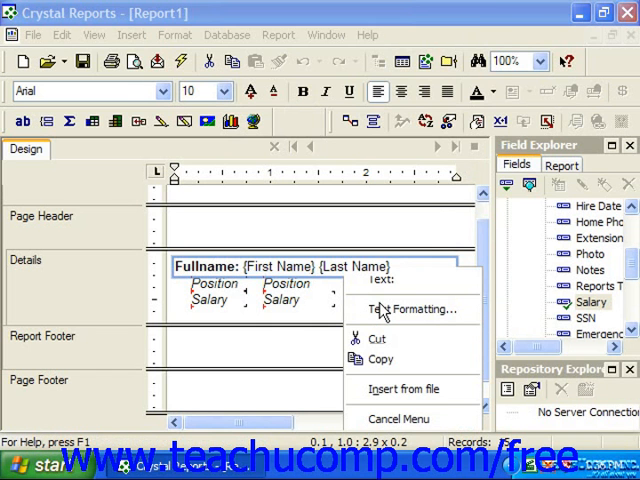
left_click(412, 308)
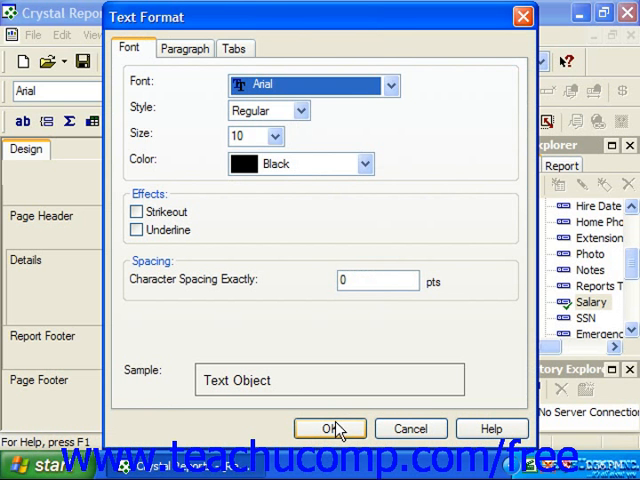
mouse_move(356, 272)
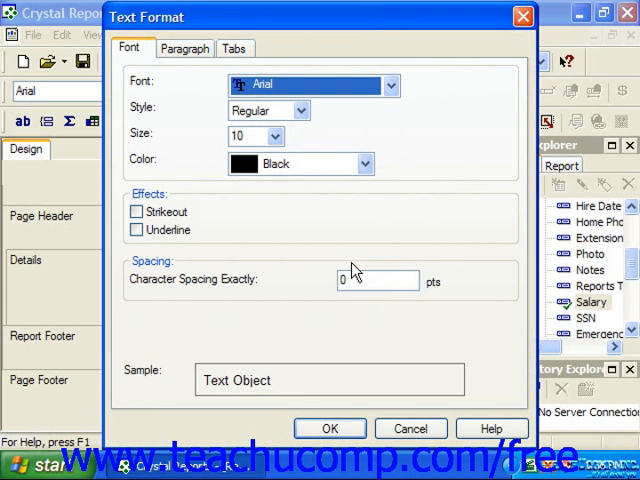
Choose Navy from the Color list on the Font tab for the selected field names
left_click(364, 164)
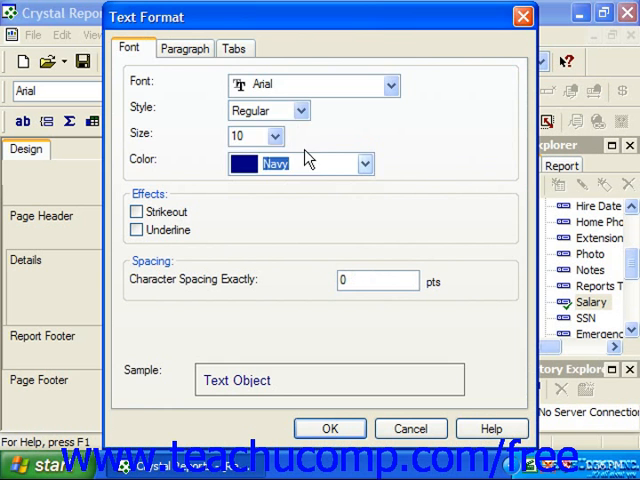
left_click(328, 428)
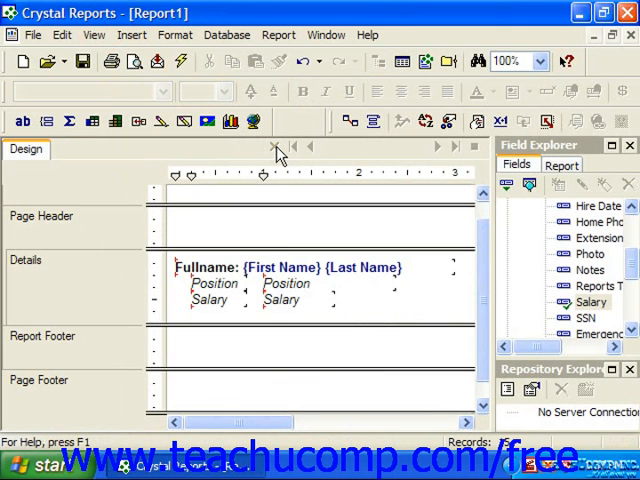
mouse_move(280, 236)
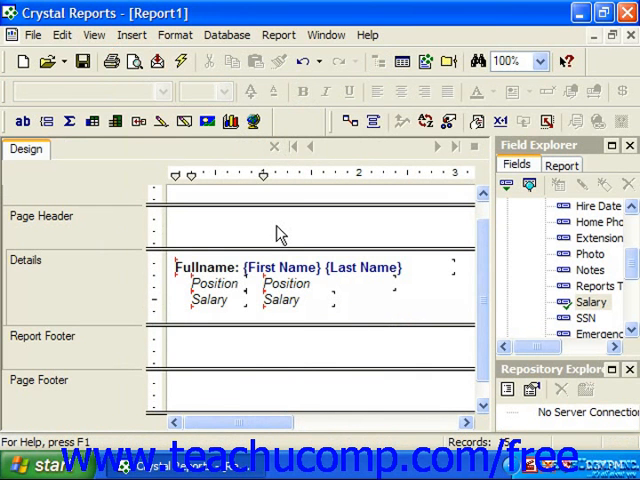